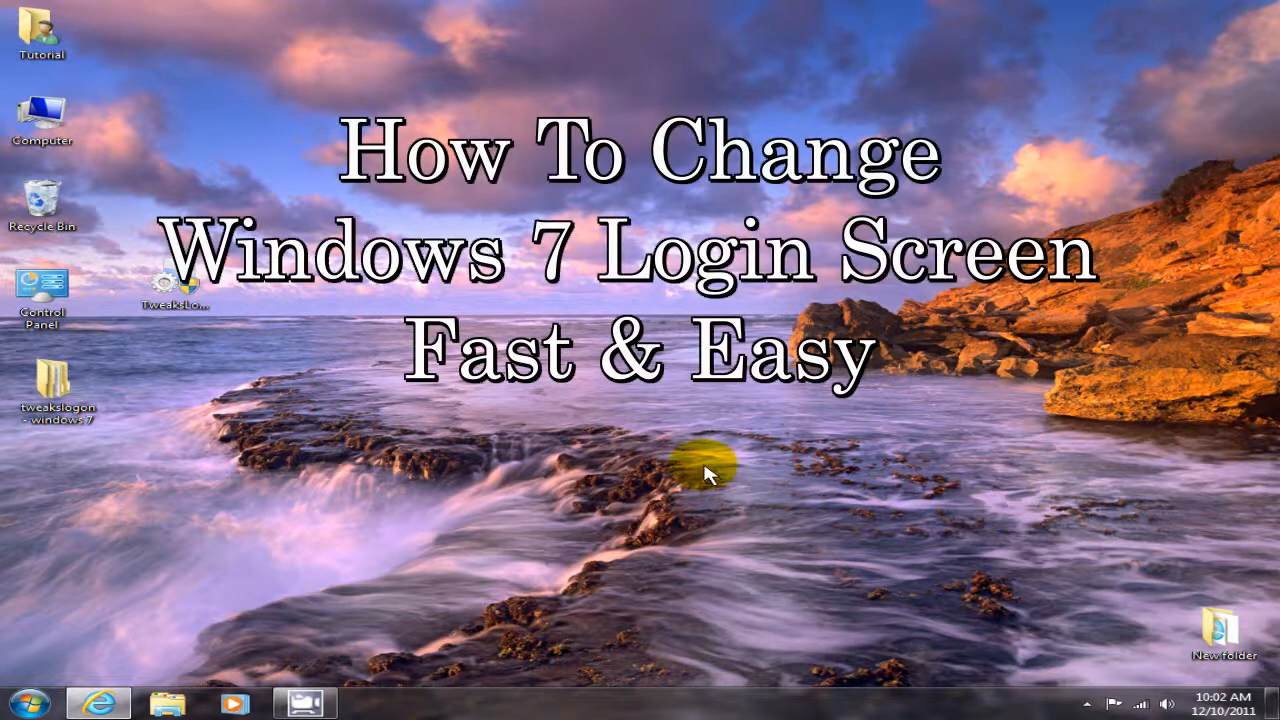
pyautogui.moveTo(704, 462)
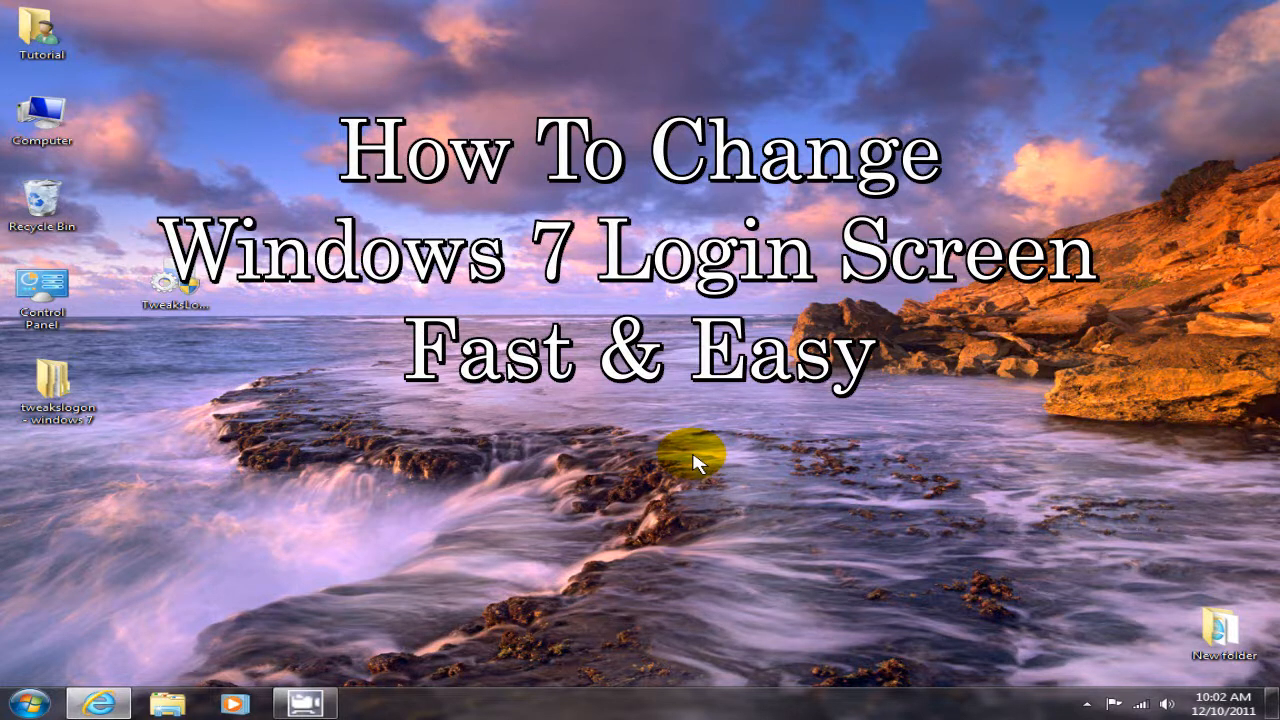
pyautogui.moveTo(696, 464)
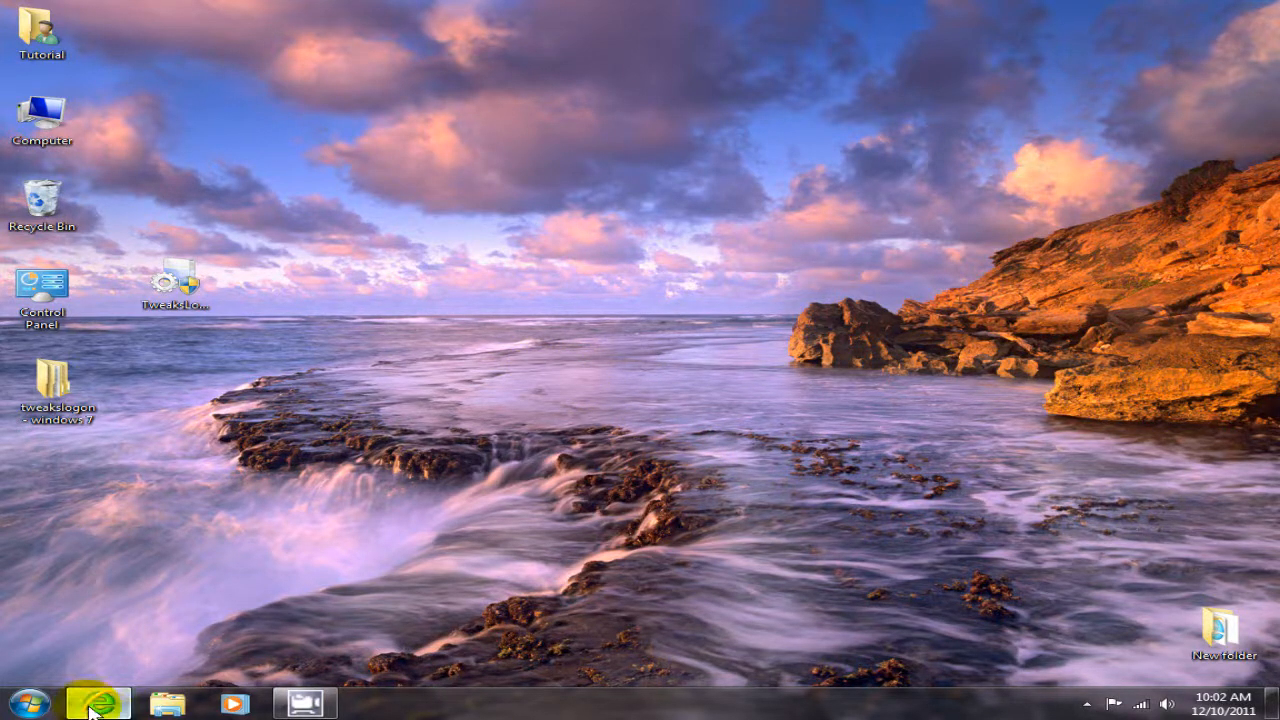
# Bring up the CNET Download.com page for Tweaks.com Logon Changer in the browser.
pyautogui.click(100, 696)
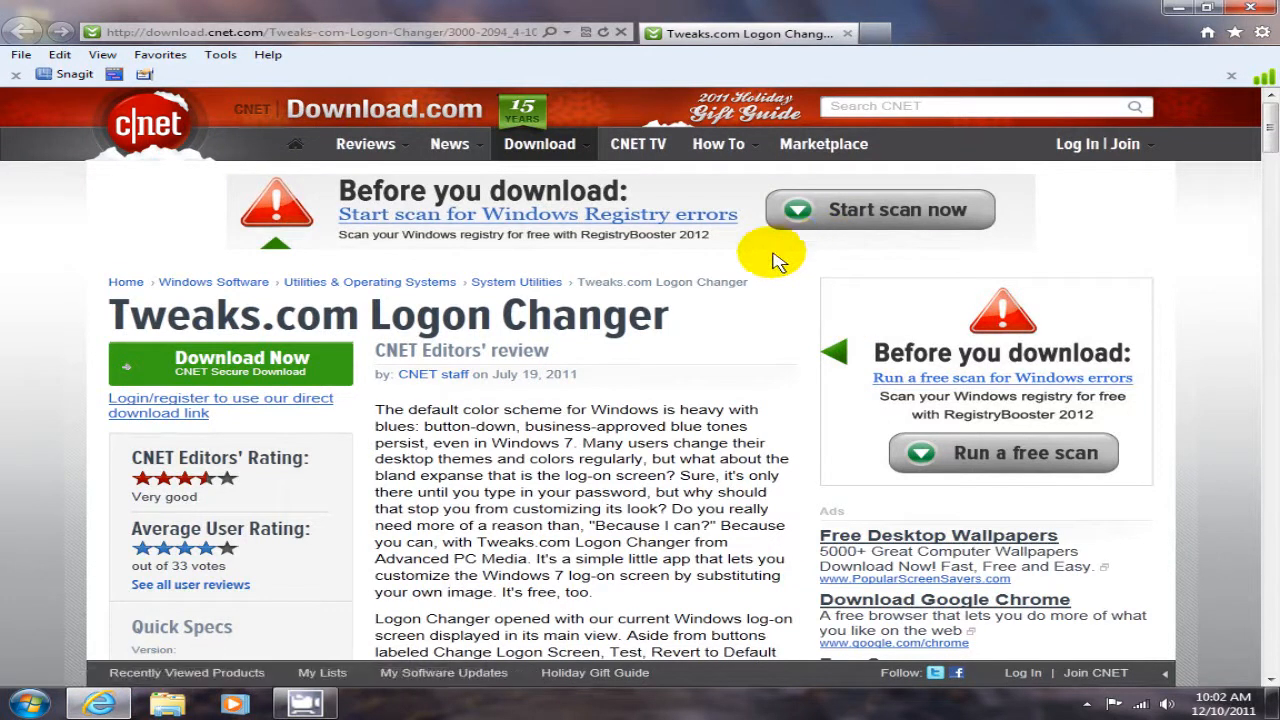
pyautogui.moveTo(768, 268)
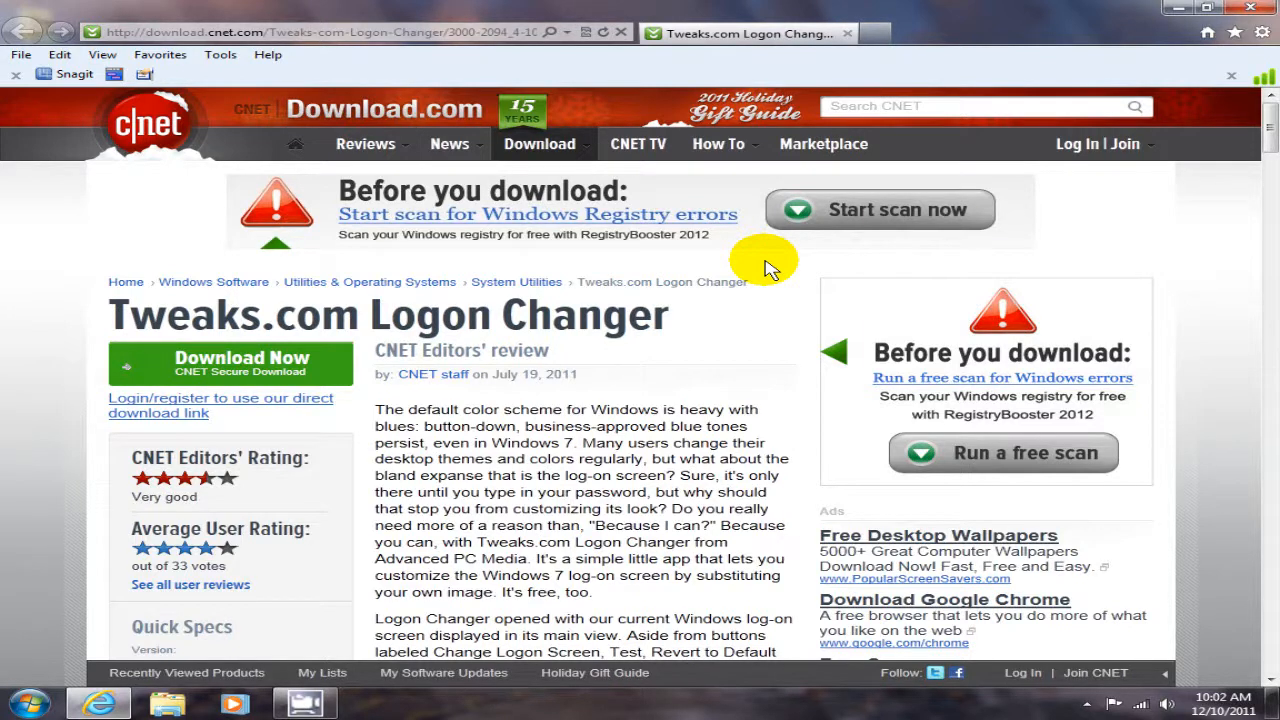
pyautogui.moveTo(678, 288)
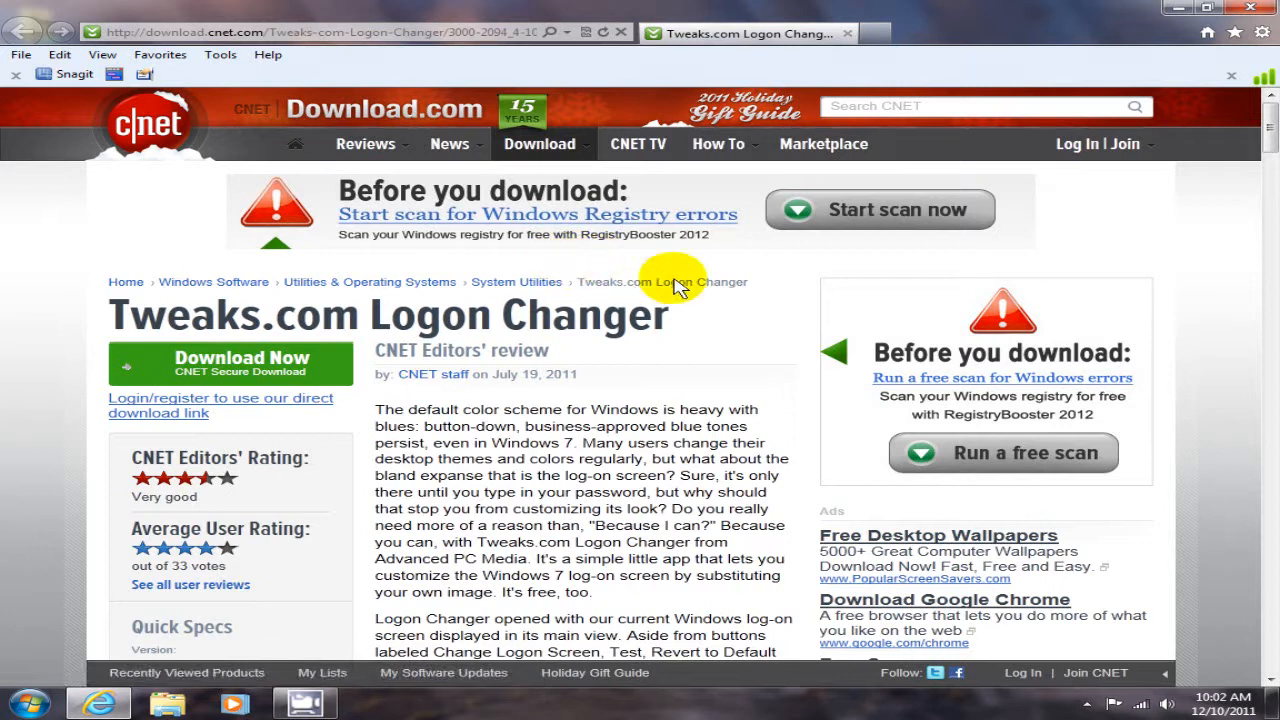
pyautogui.moveTo(1164, 12)
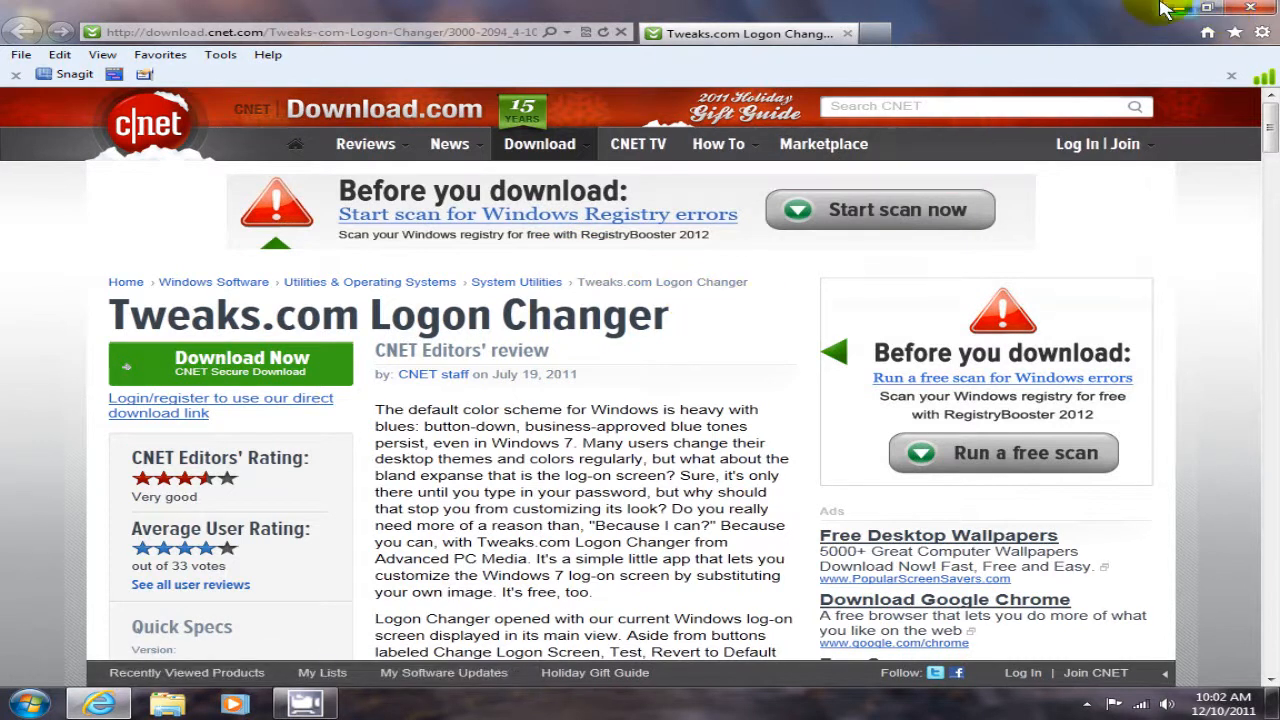
# Close the browser to return to the Windows 7 desktop.
pyautogui.click(1248, 8)
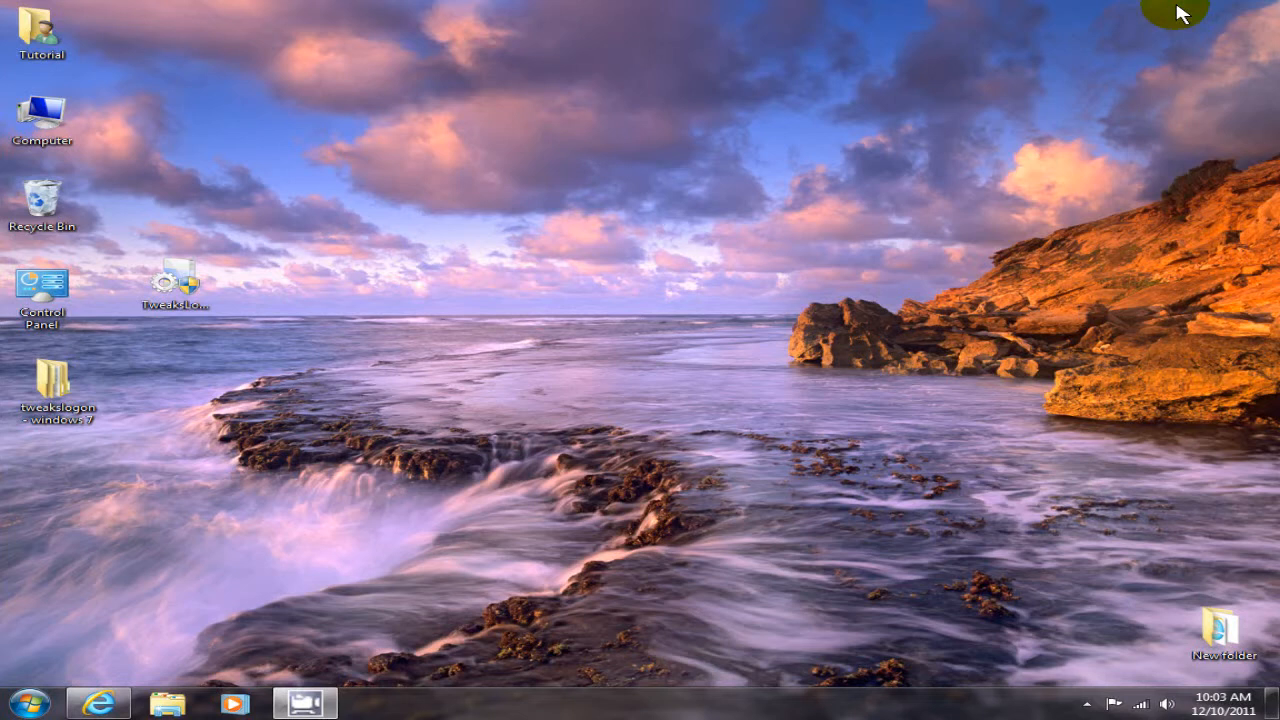
pyautogui.moveTo(16, 396)
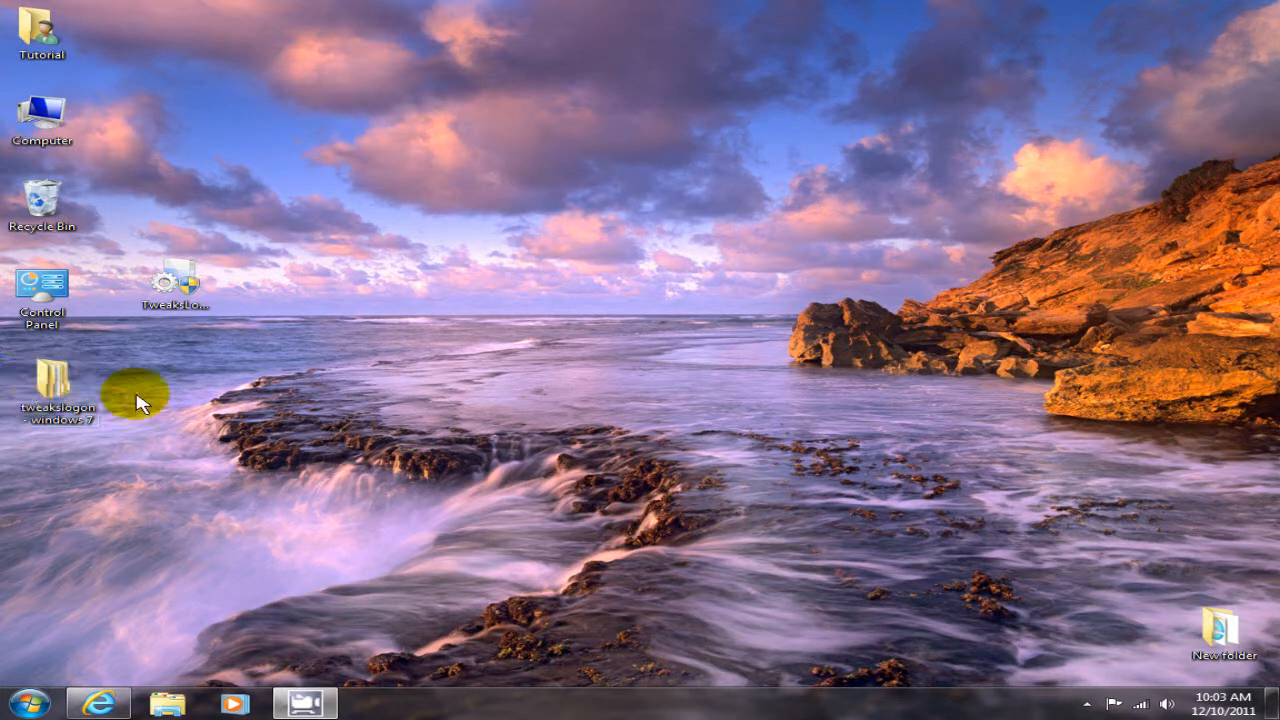
pyautogui.moveTo(276, 288)
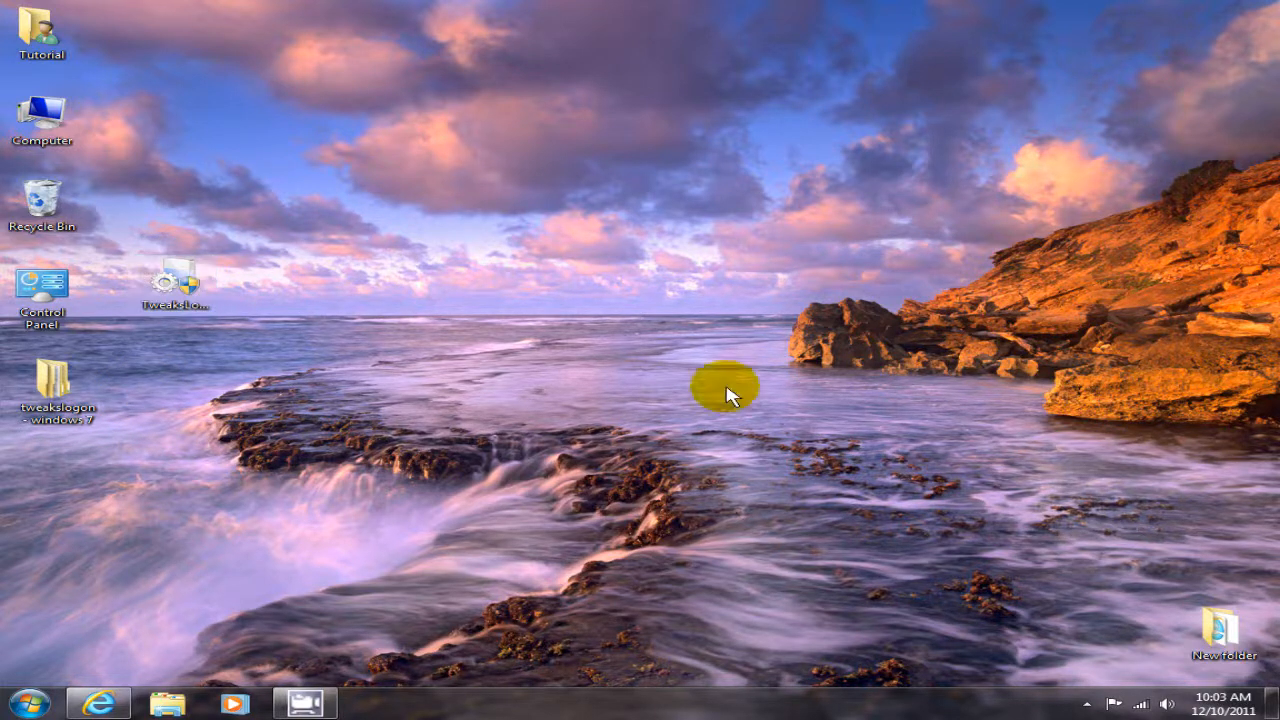
# Launch Tweaks.com Logon Changer from its desktop icon.
pyautogui.doubleClick(176, 284)
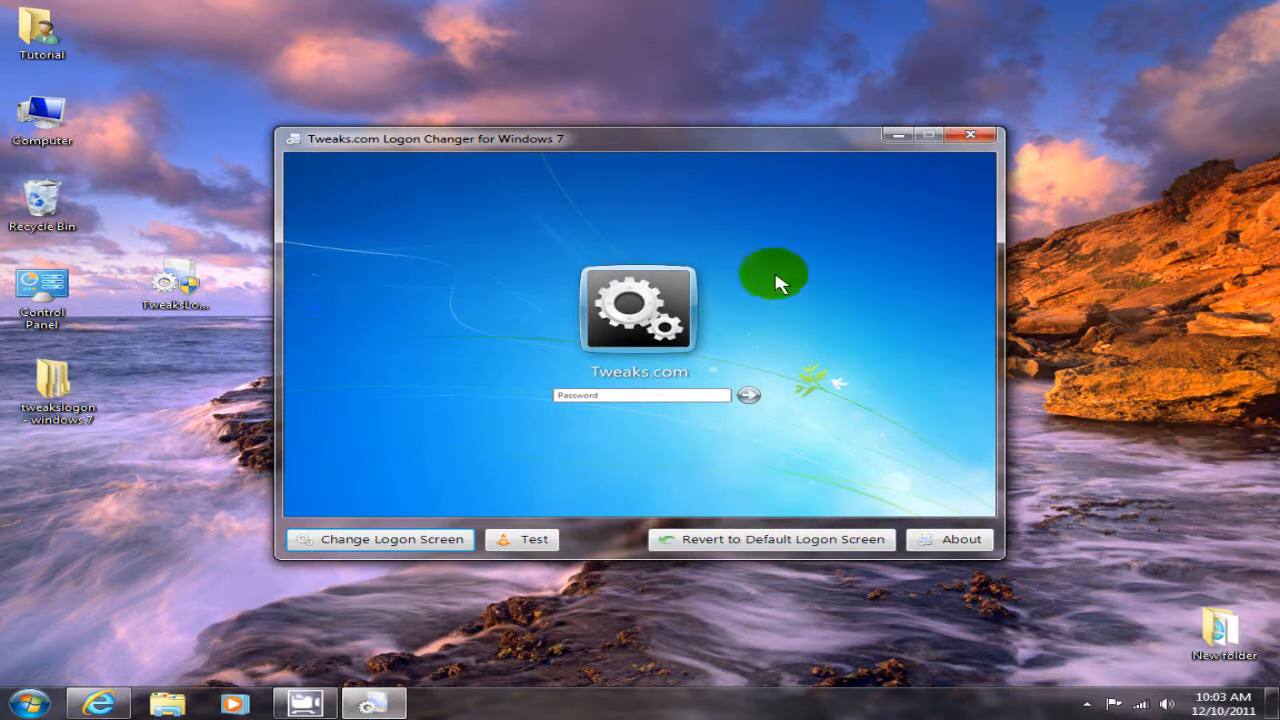
pyautogui.moveTo(438, 344)
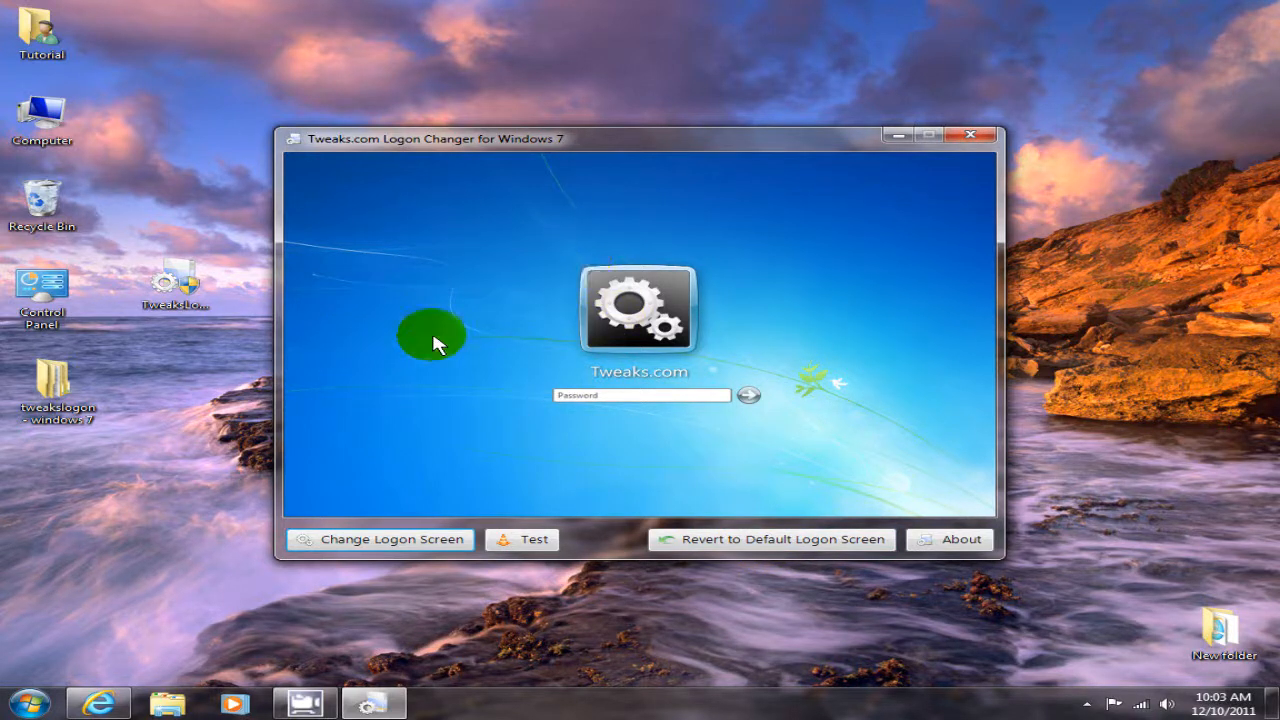
pyautogui.moveTo(396, 328)
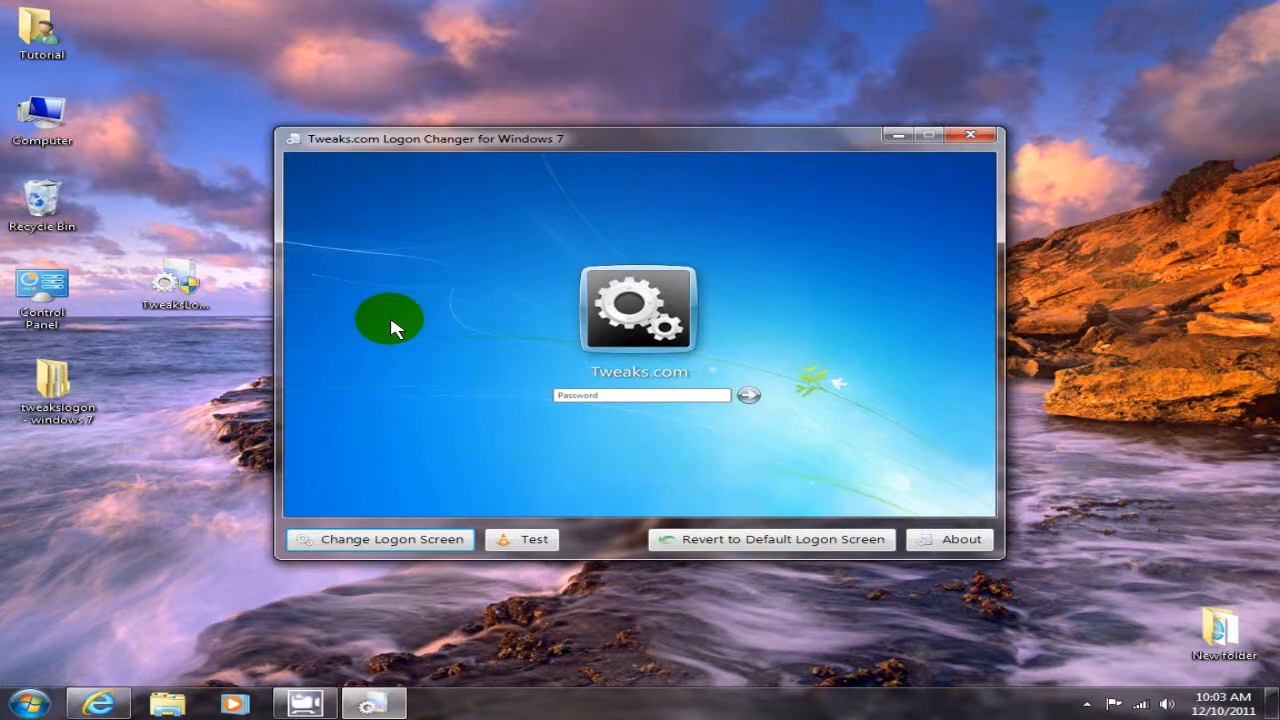
pyautogui.moveTo(552, 438)
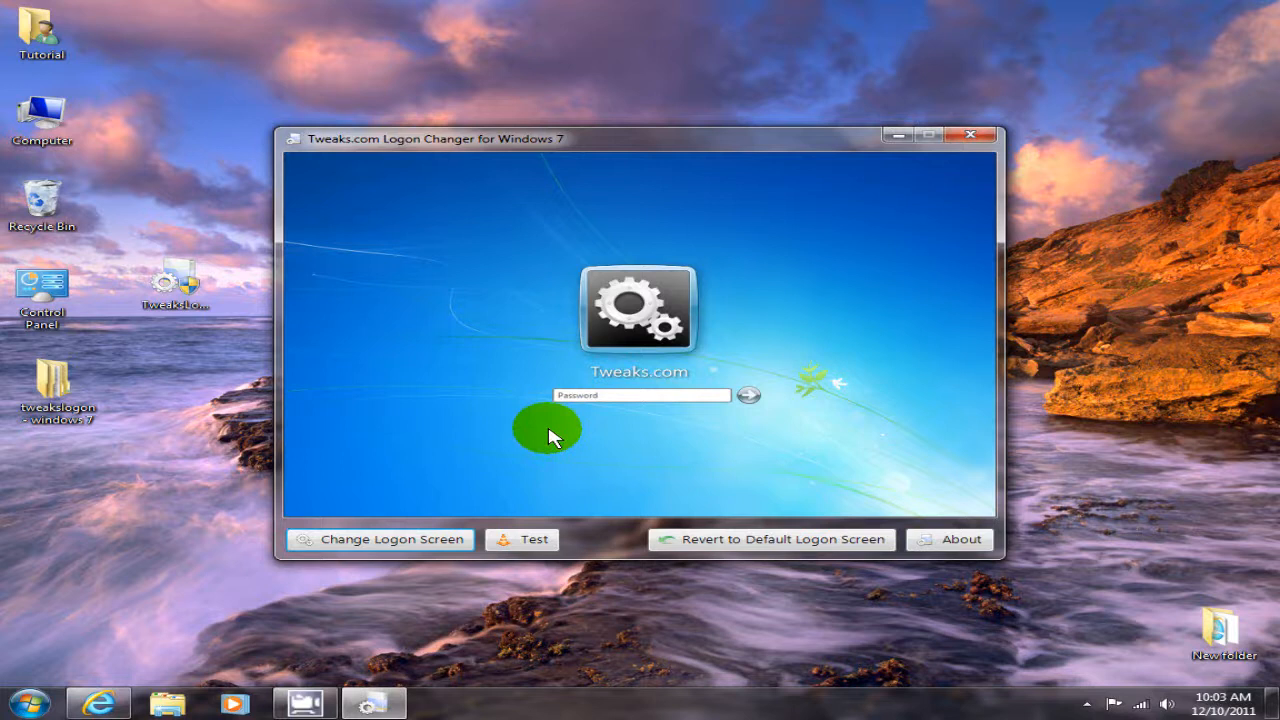
pyautogui.moveTo(532, 238)
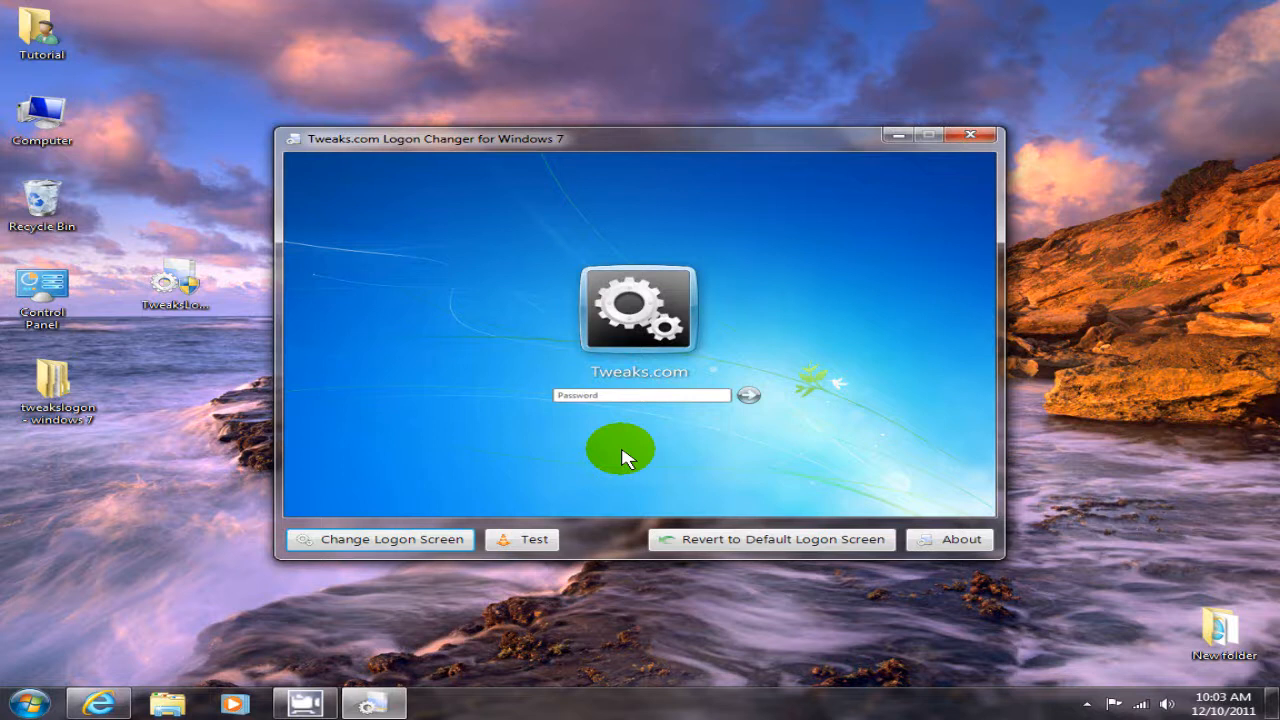
pyautogui.moveTo(576, 448)
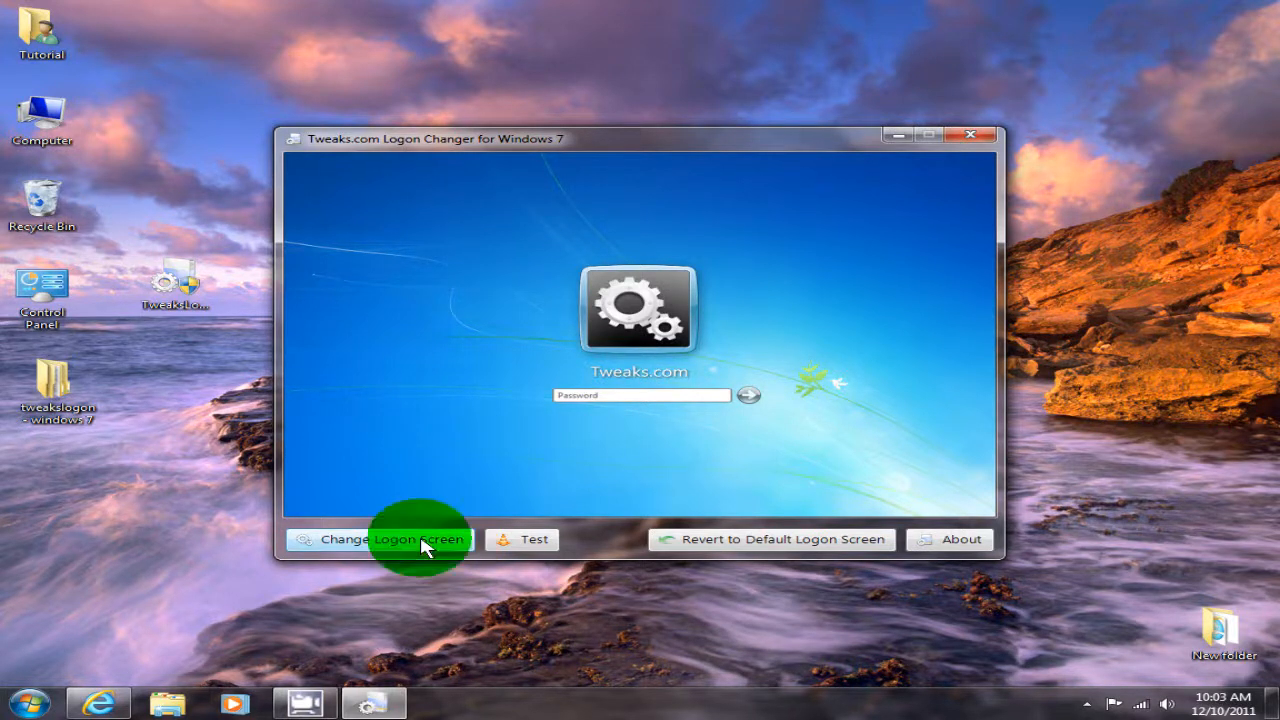
# Choose t_34_tank_1 from the Pictures library as the new logon background.
pyautogui.click(392, 540)
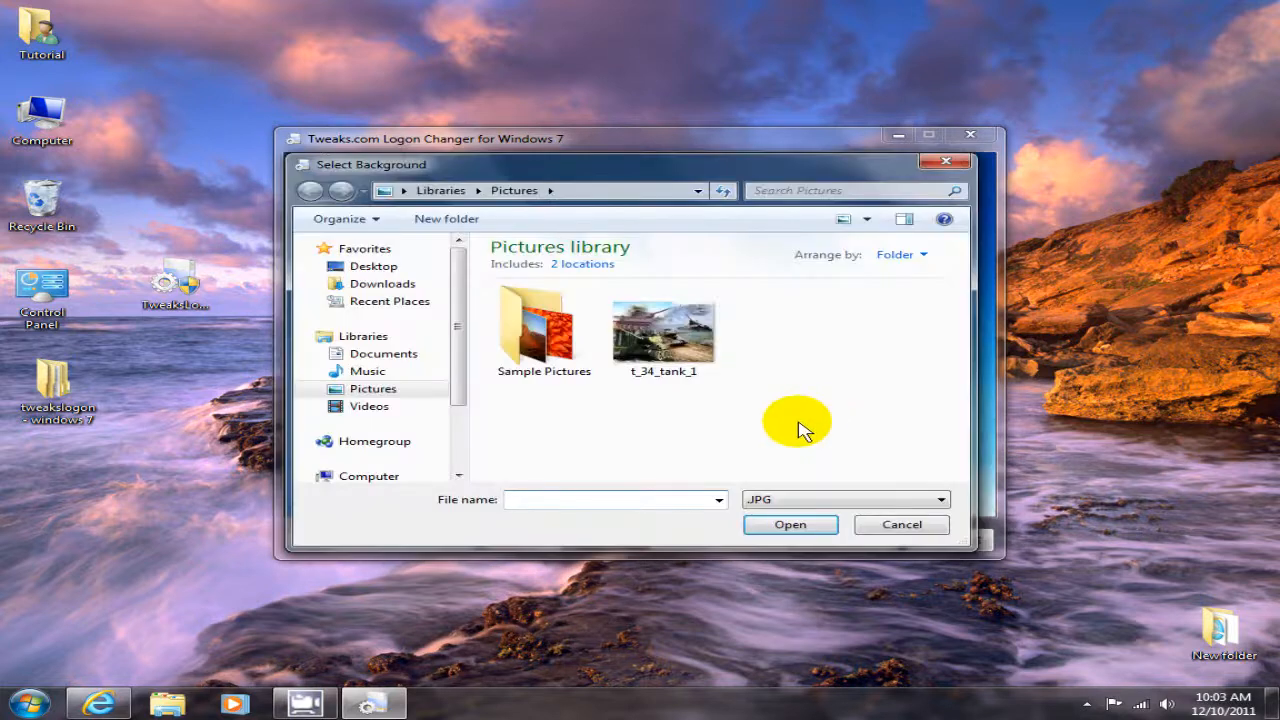
pyautogui.click(664, 328)
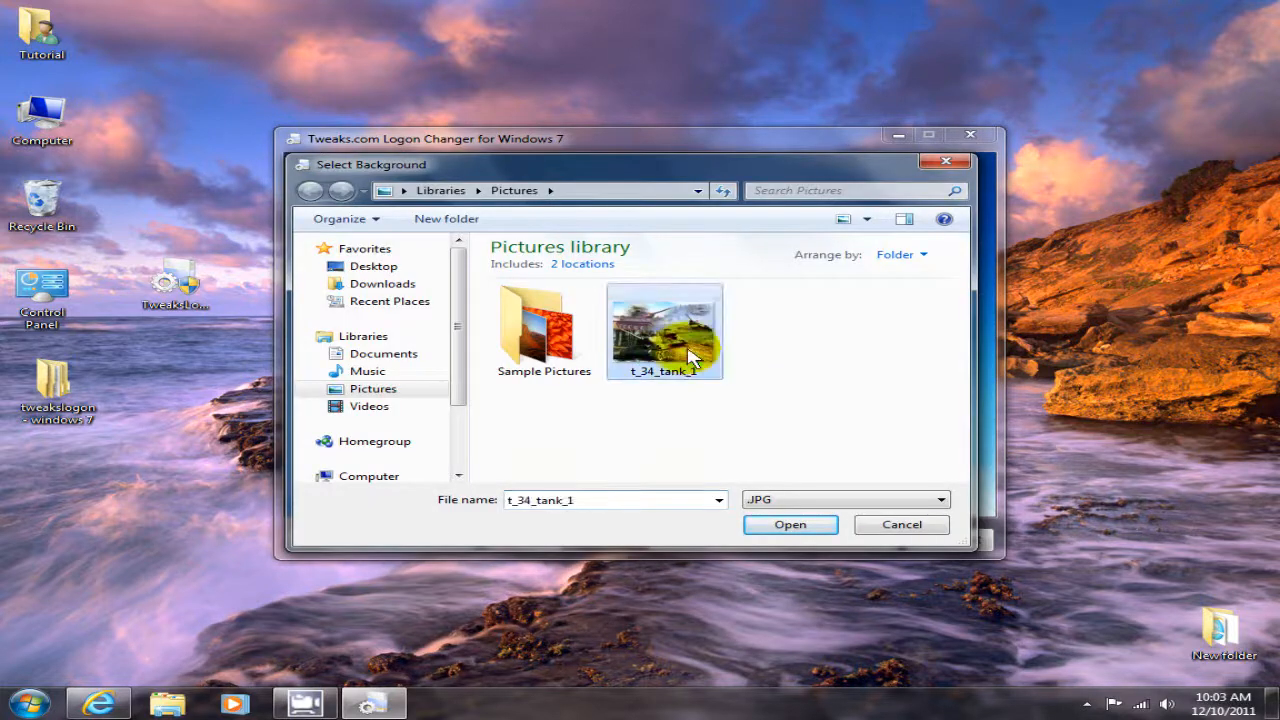
pyautogui.moveTo(772, 408)
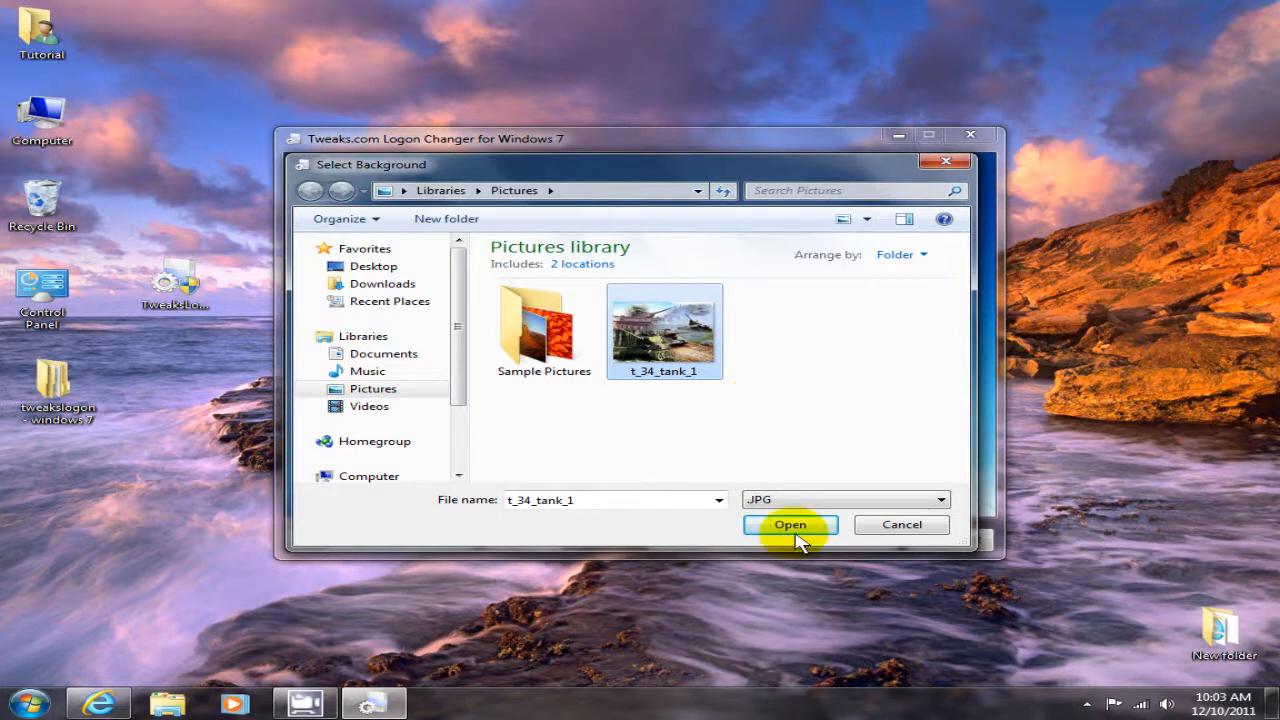
pyautogui.click(788, 524)
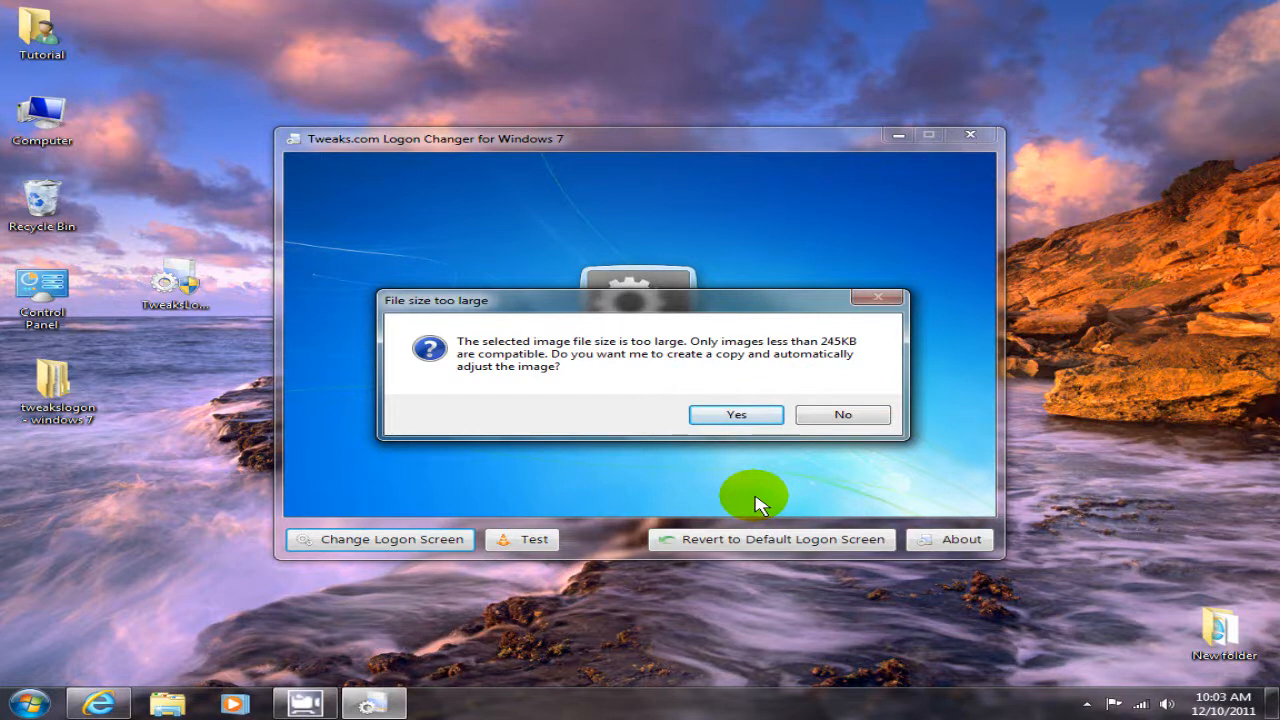
pyautogui.moveTo(772, 502)
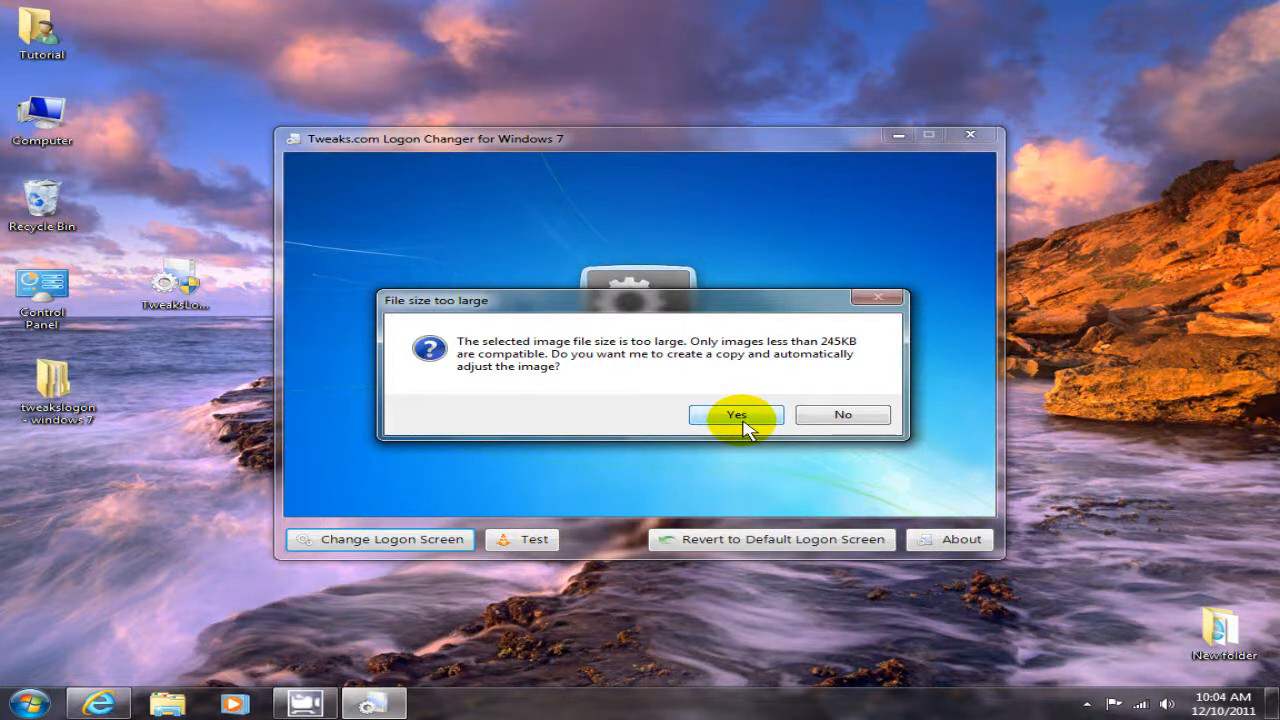
# Accept creating a resized copy so the tank image installs under the 245KB limit.
pyautogui.click(736, 414)
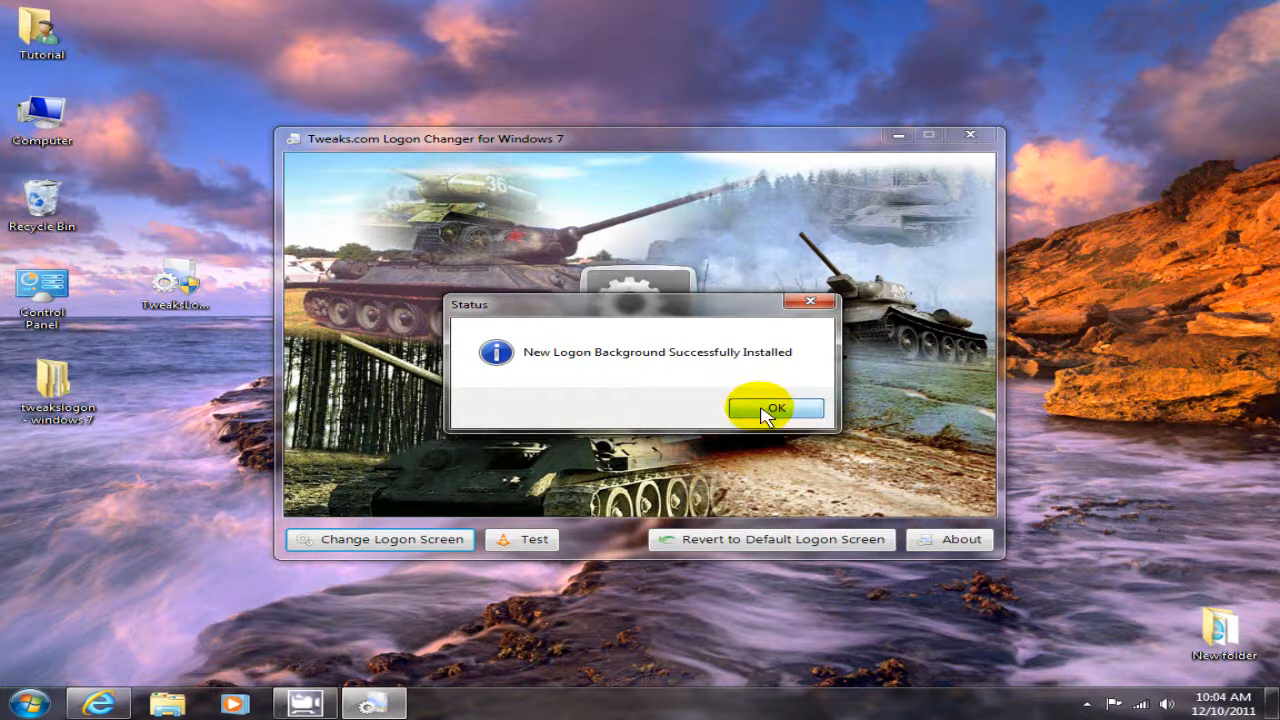
# Dismiss the success message to preview the tank logon screen.
pyautogui.click(776, 408)
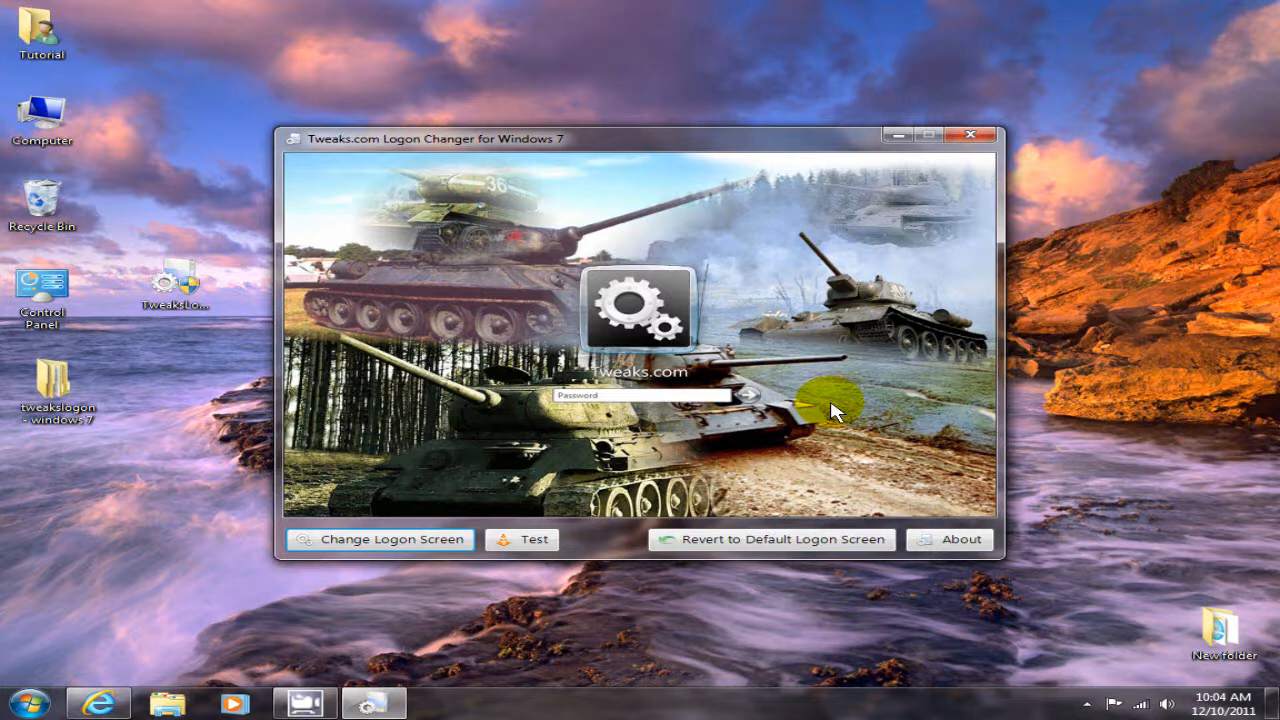
pyautogui.moveTo(648, 430)
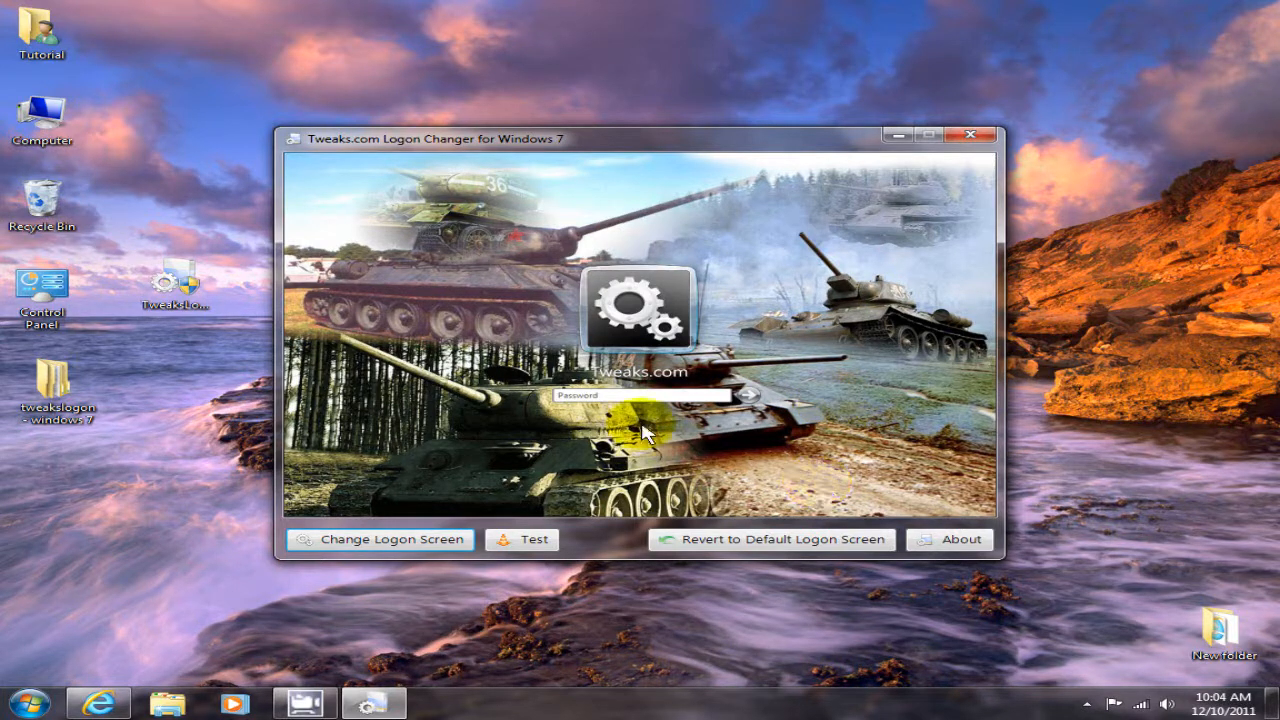